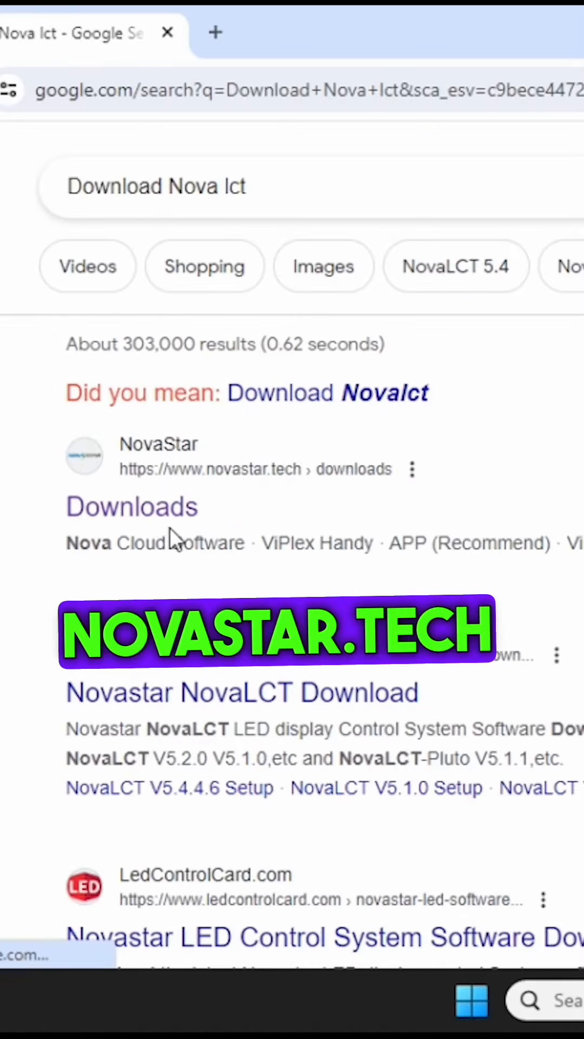
Step: Open the NovaStar Downloads result from the 'Download Nova lct' Google search
left_click(132, 507)
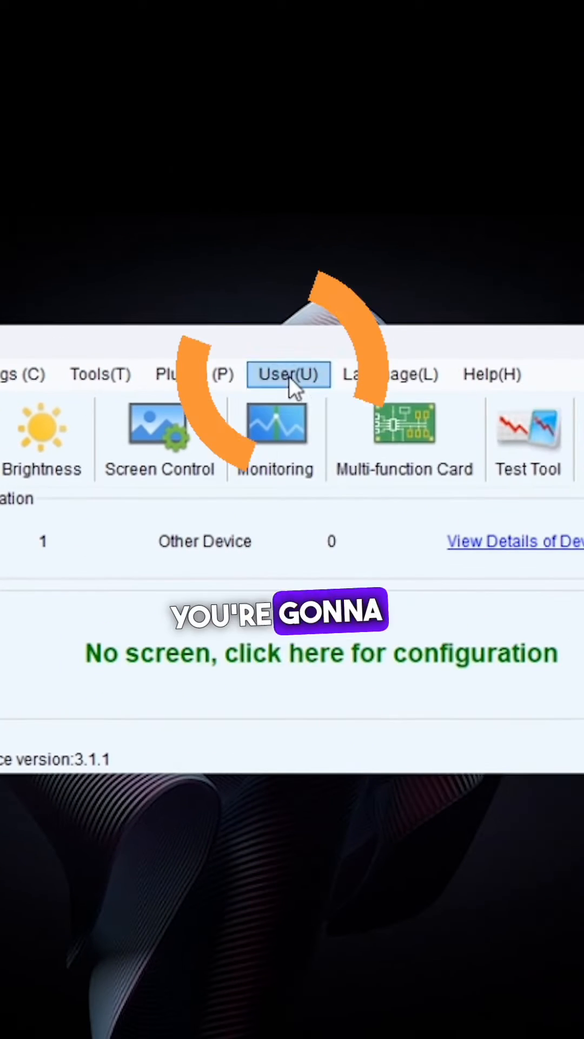
Step: Sign in, view the sending card settings, and restore factory settings
left_click(289, 374)
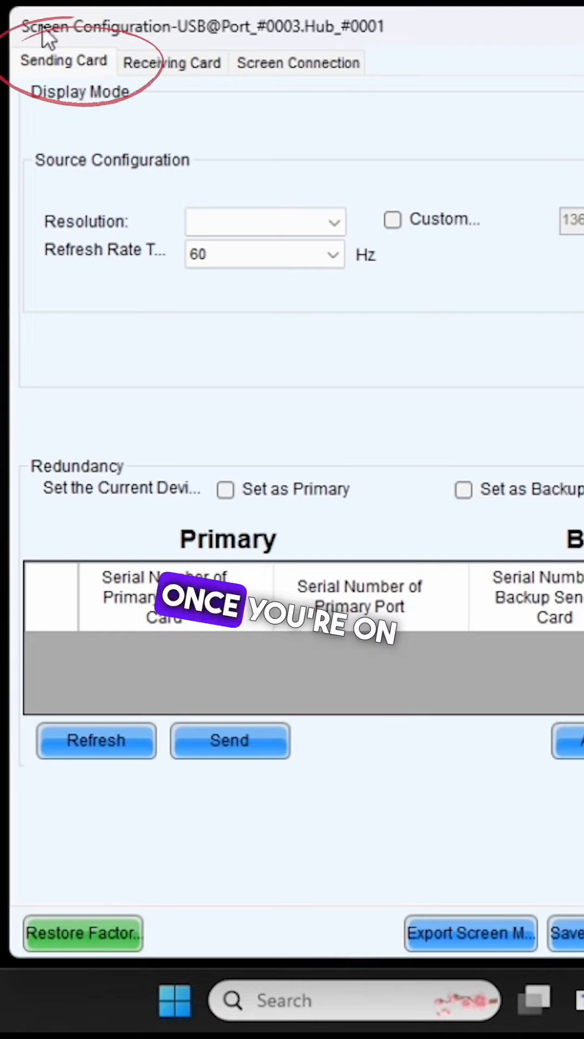
left_click(64, 933)
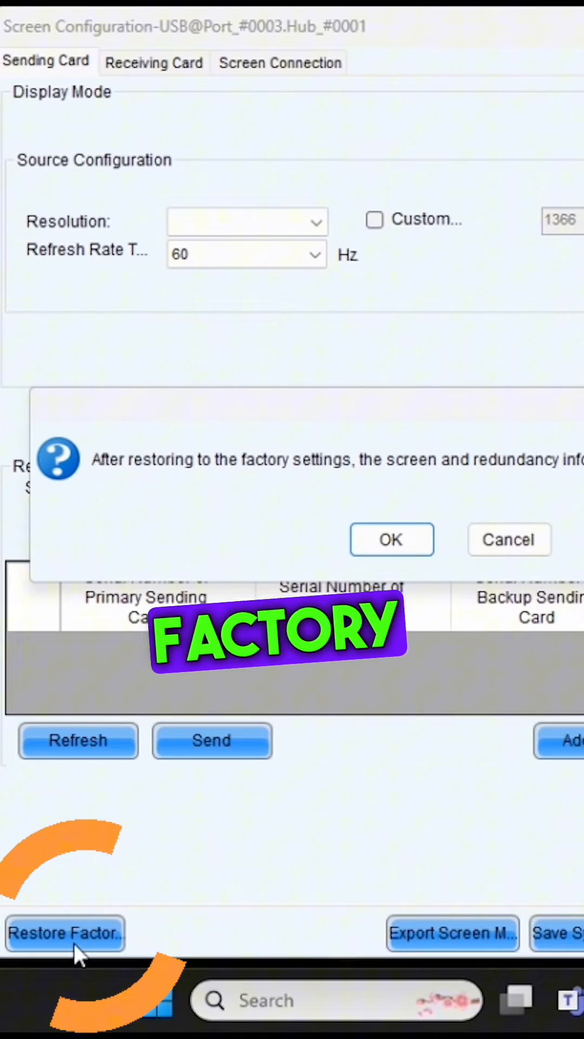
left_click(392, 539)
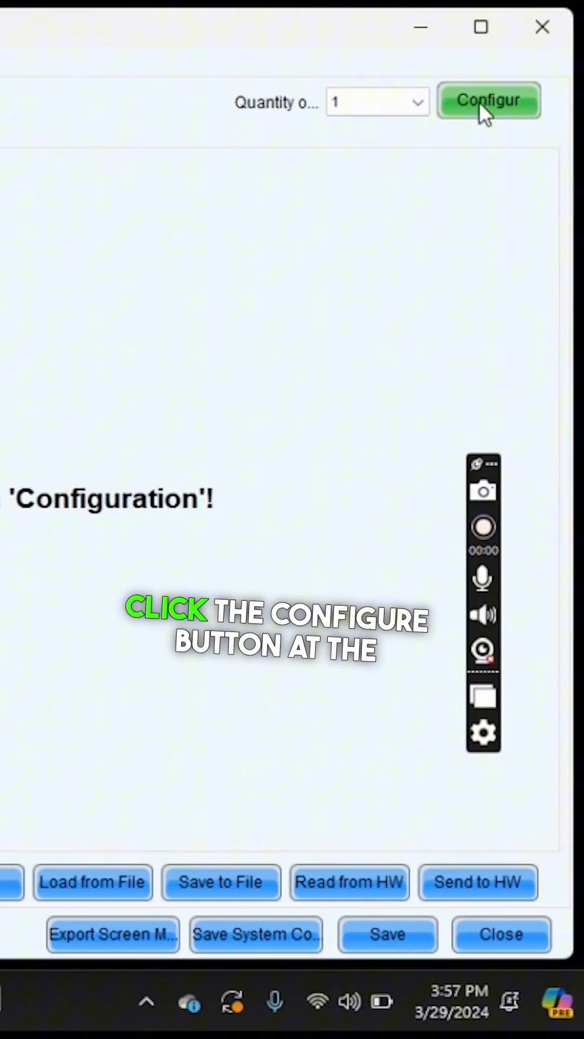
Step: Lay out 5 columns and apply receiving card width 128 to all cards
left_click(488, 101)
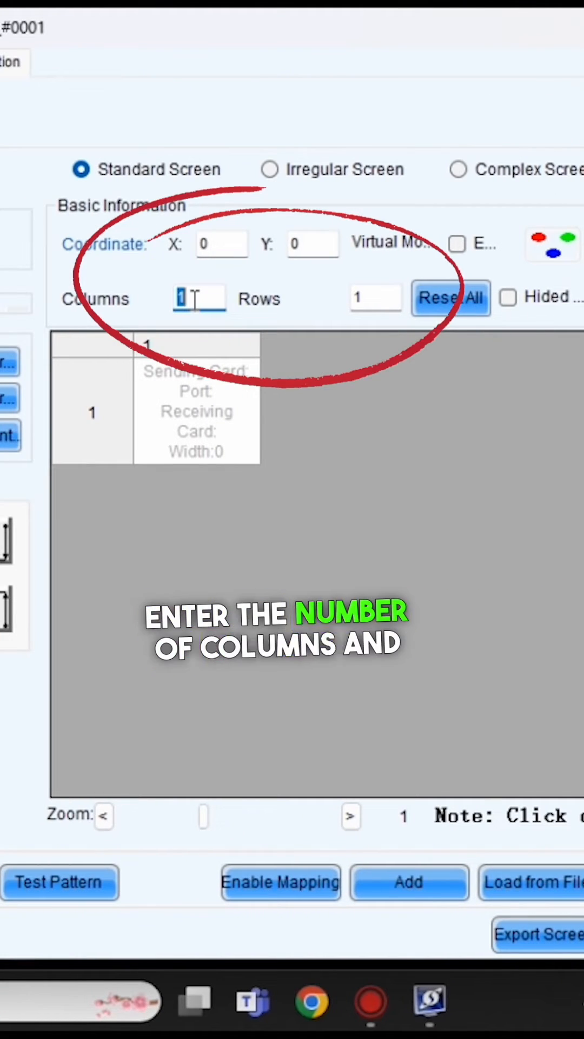
type("5")
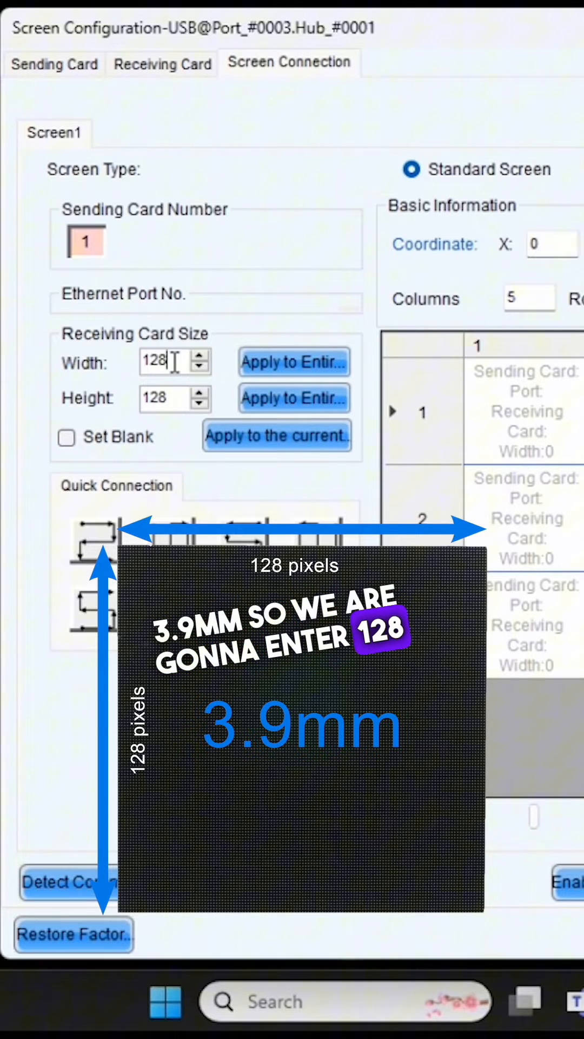
left_click(294, 362)
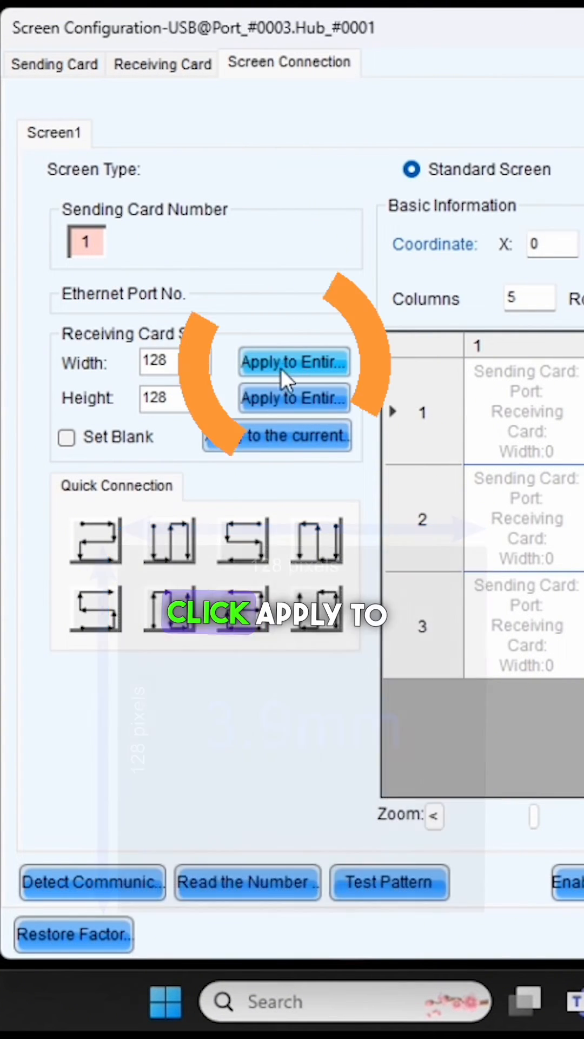
Step: Apply height 128 to the entire screen and confirm sending to hardware
left_click(293, 362)
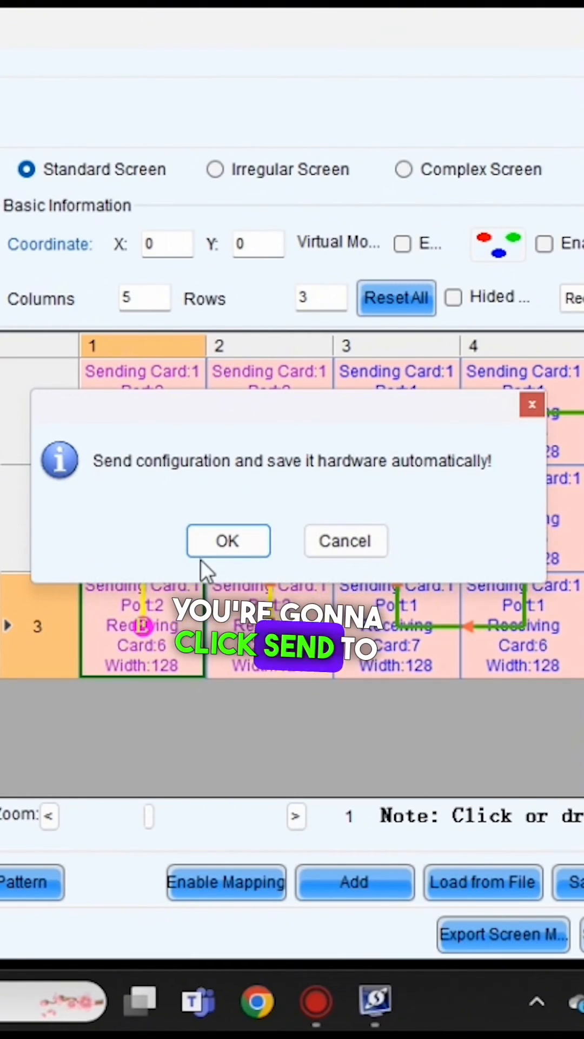
left_click(228, 540)
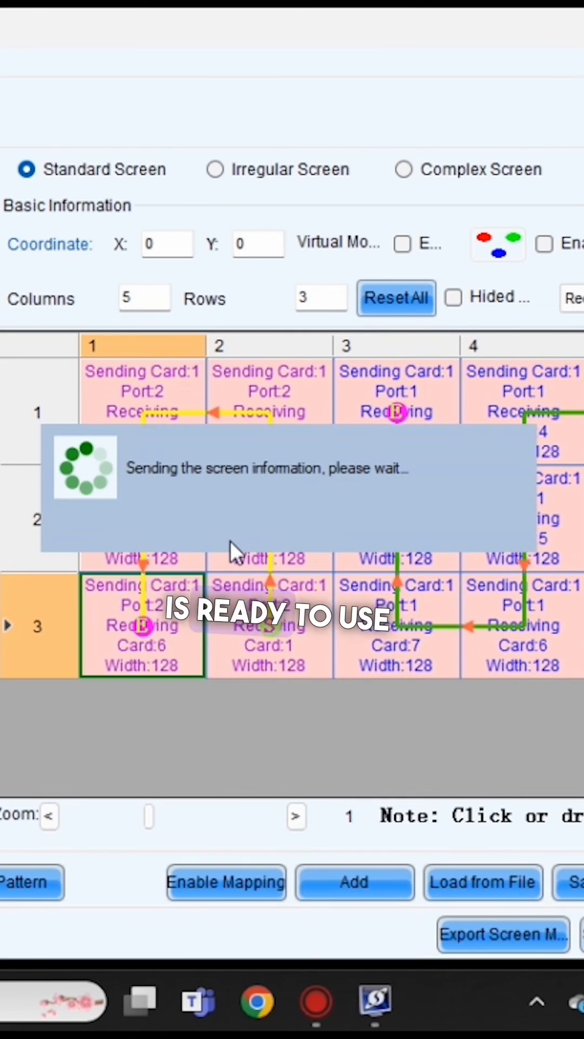